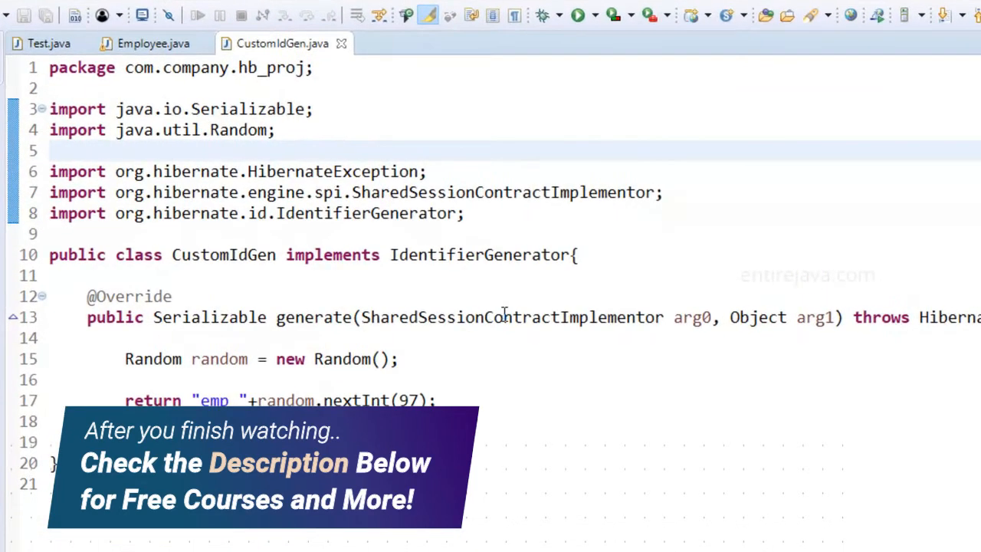
# Step: Add the comment //emp_77,emp_65 after the generator's return statement in CustomIdGen.java
pyautogui.click(441, 400)
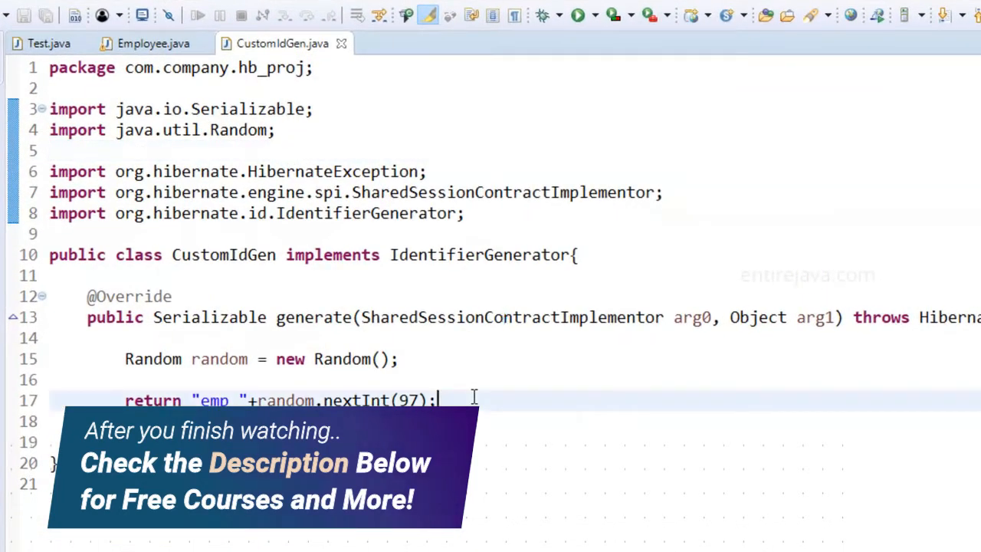
pyautogui.write('//')
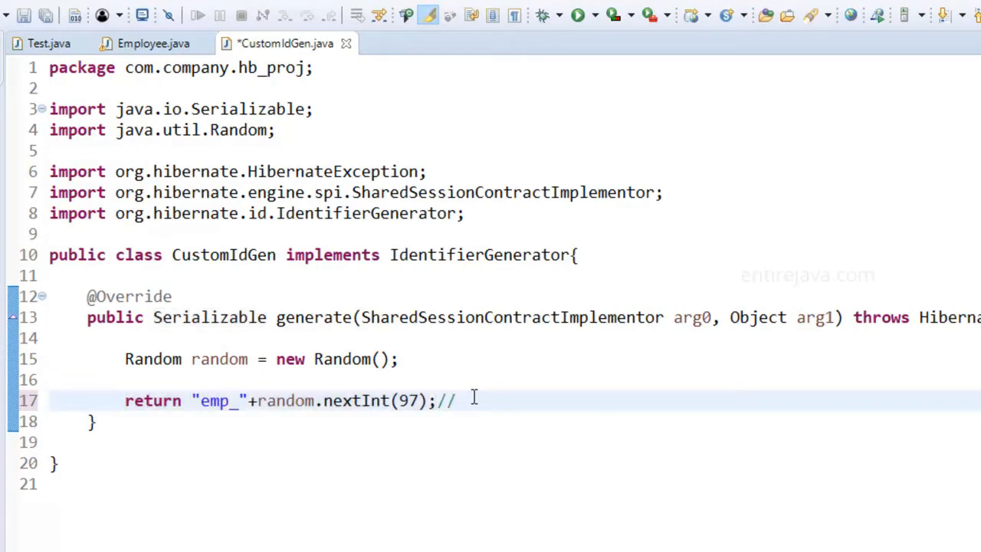
pyautogui.write('emp')
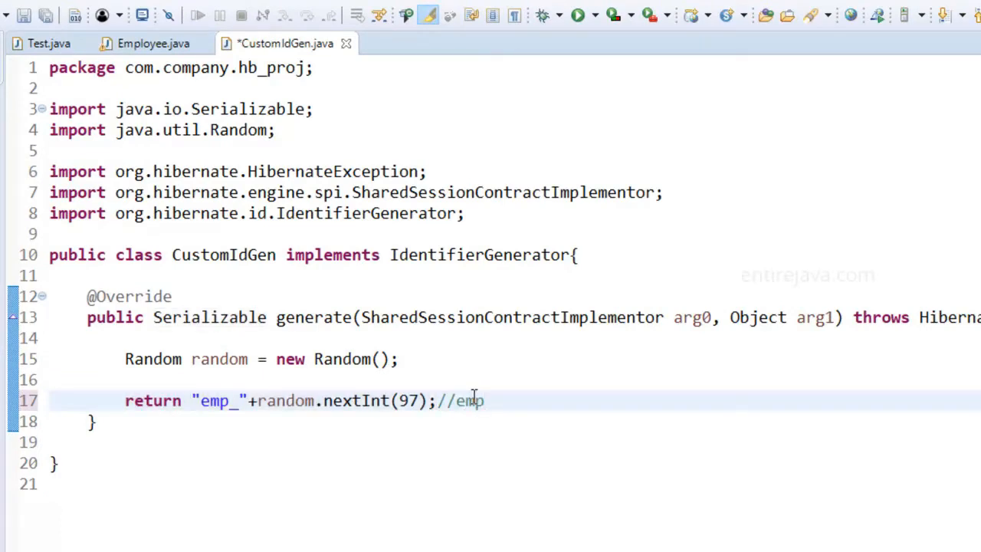
pyautogui.write('_')
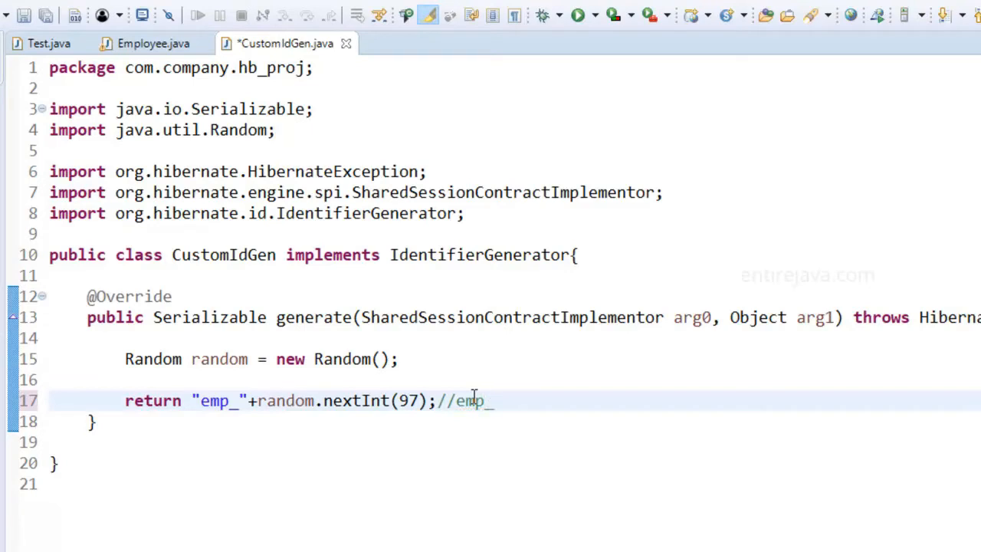
pyautogui.write('77')
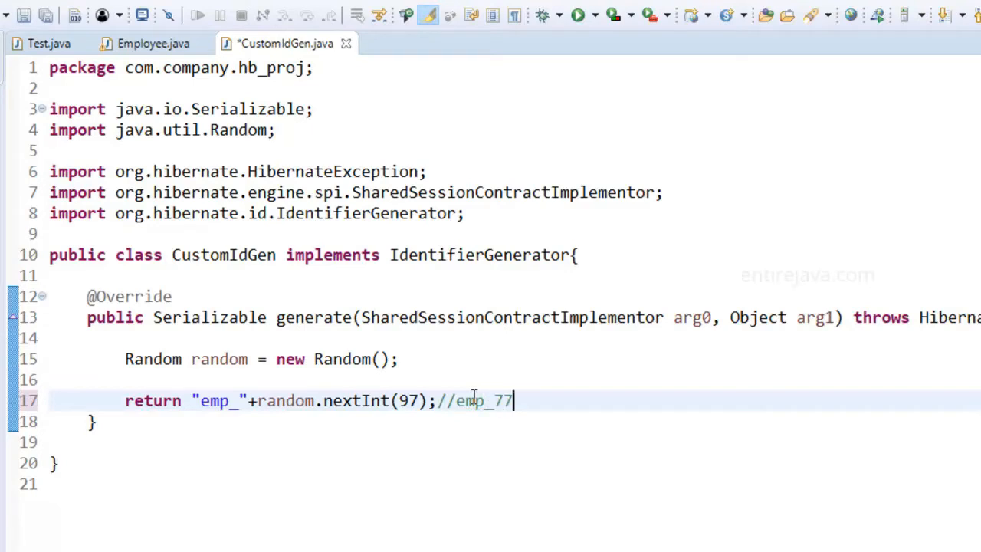
pyautogui.write(',')
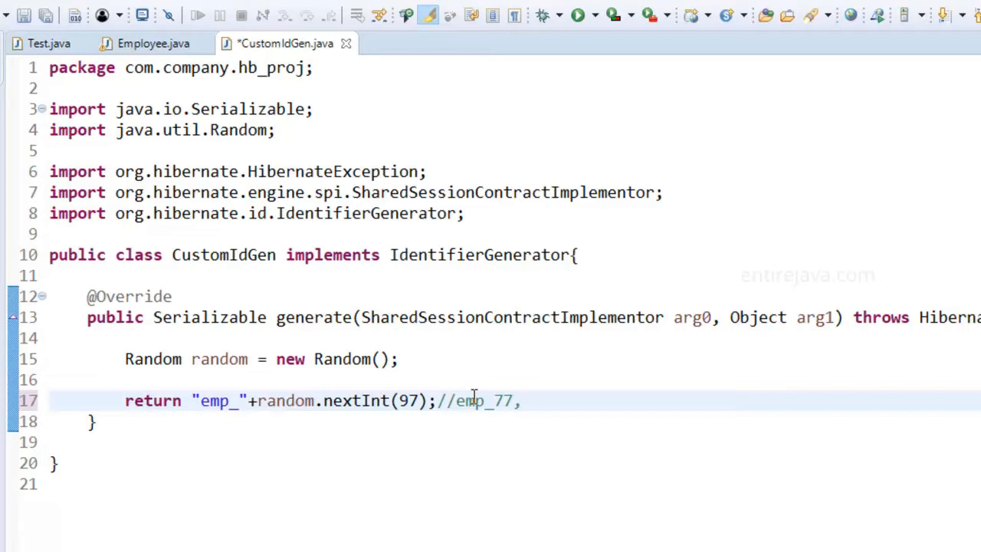
pyautogui.write('emp_')
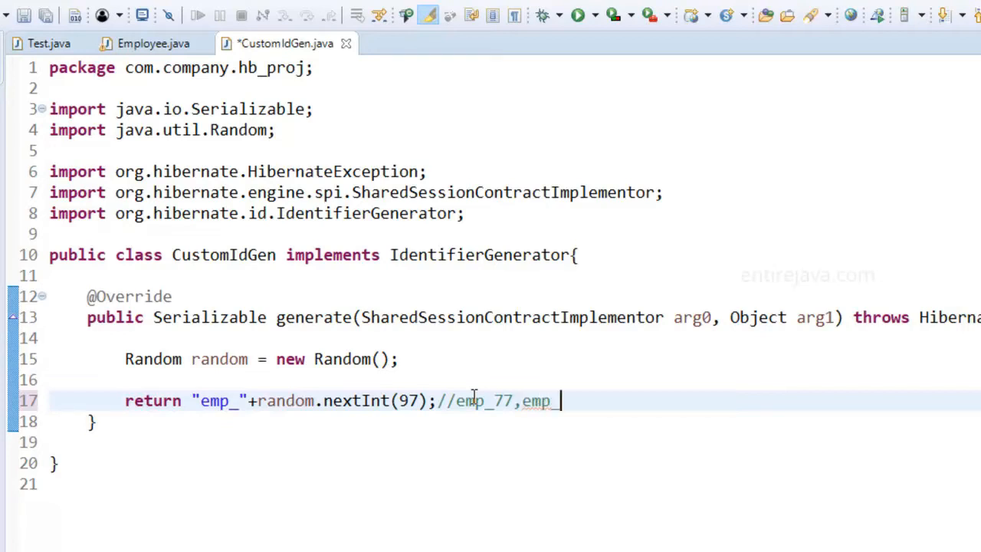
pyautogui.write('65')
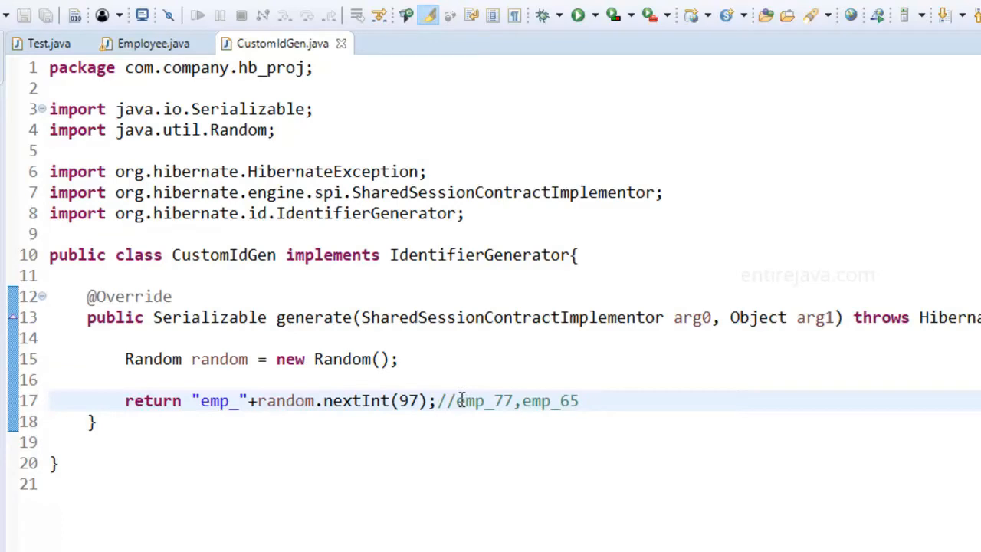
pyautogui.moveTo(460, 399)
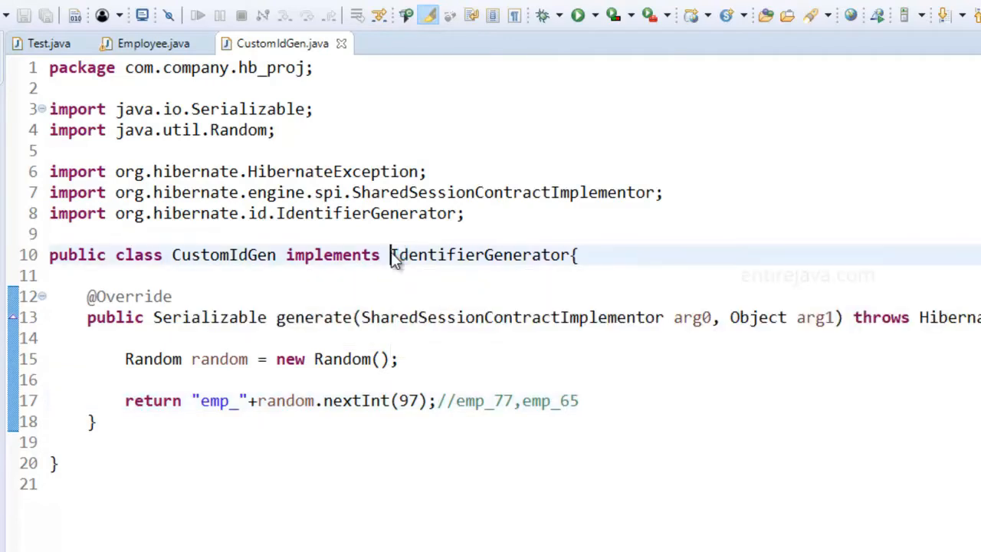
# Step: Highlight the IdentifierGenerator interface, the random usage and the emp_ prefix in CustomIdGen.java
pyautogui.doubleClick(479, 255)
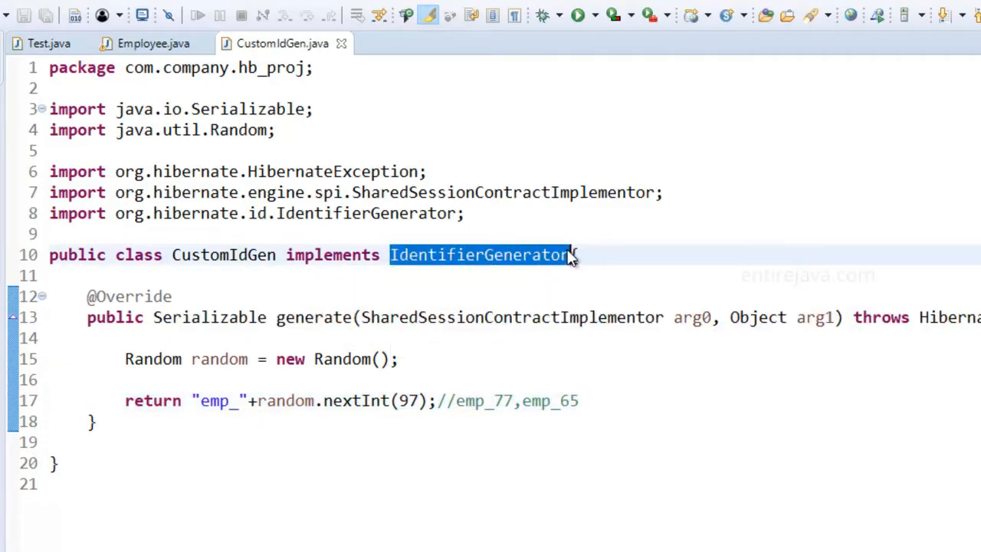
pyautogui.write('{')
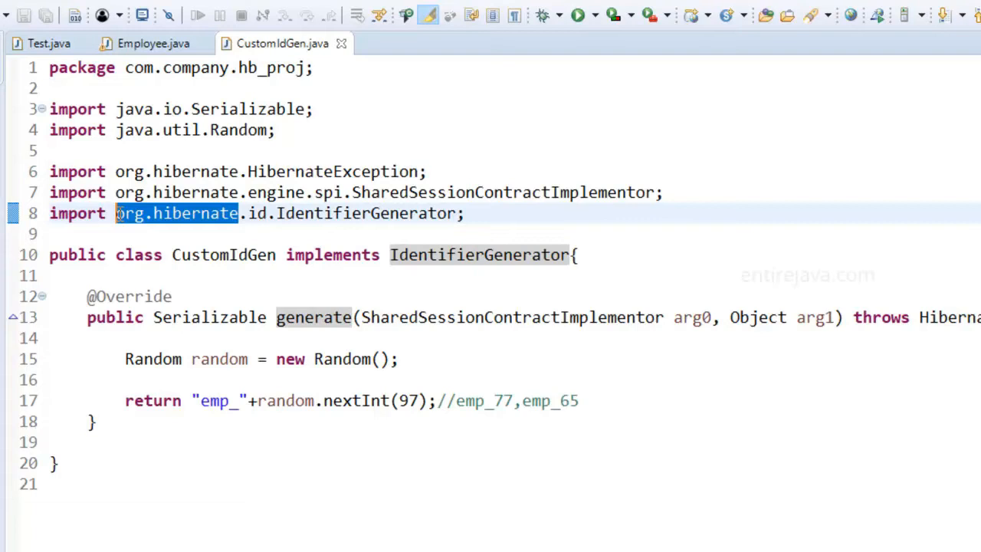
pyautogui.moveTo(332, 290)
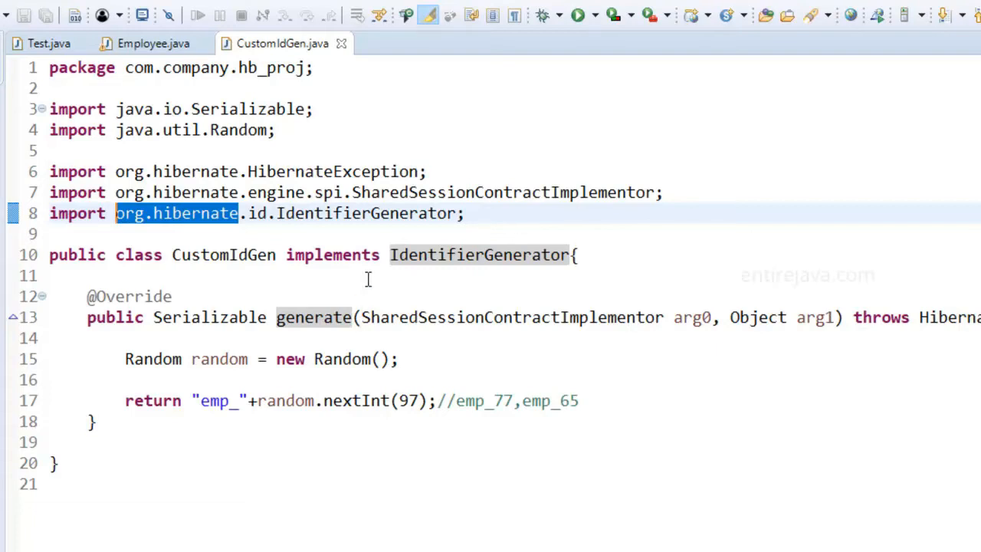
pyautogui.moveTo(568, 259)
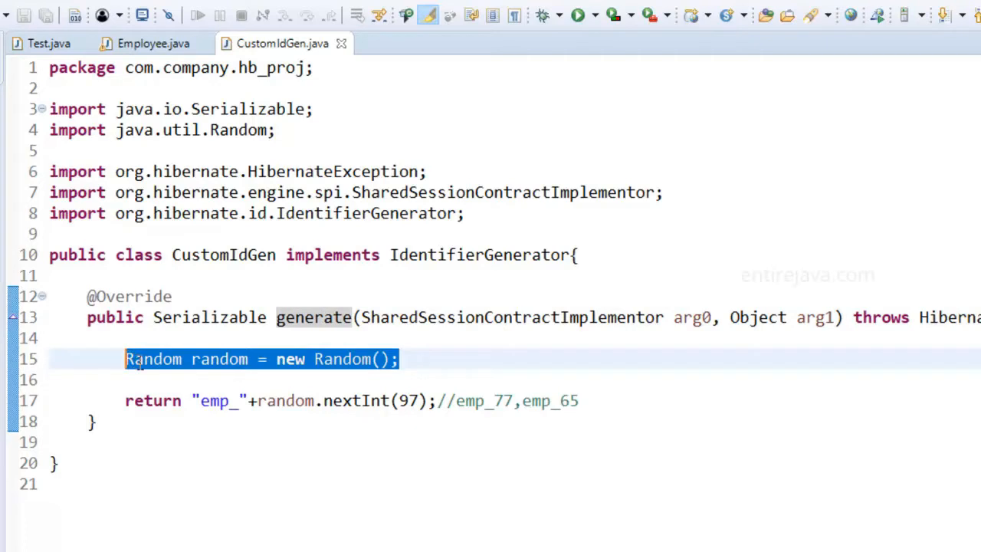
pyautogui.moveTo(330, 370)
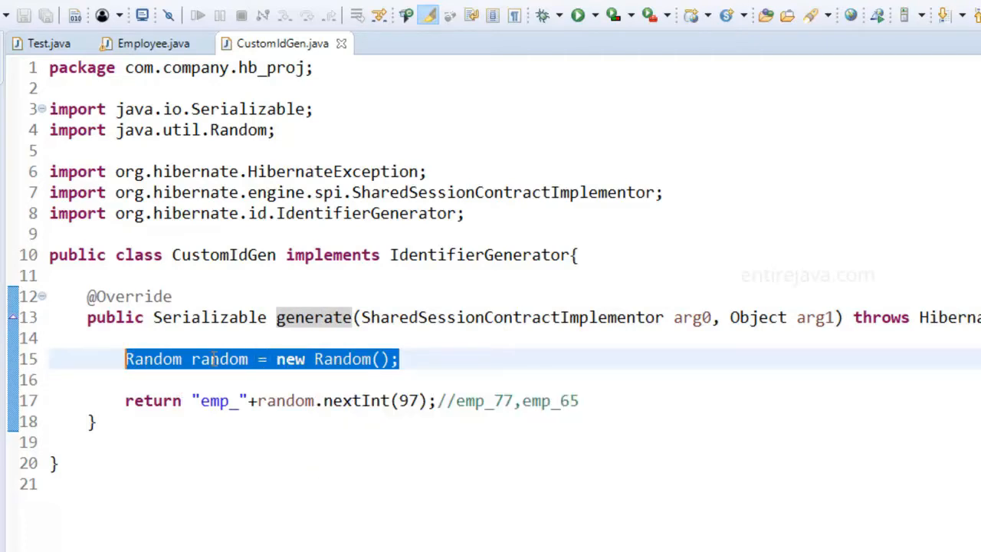
pyautogui.click(258, 400)
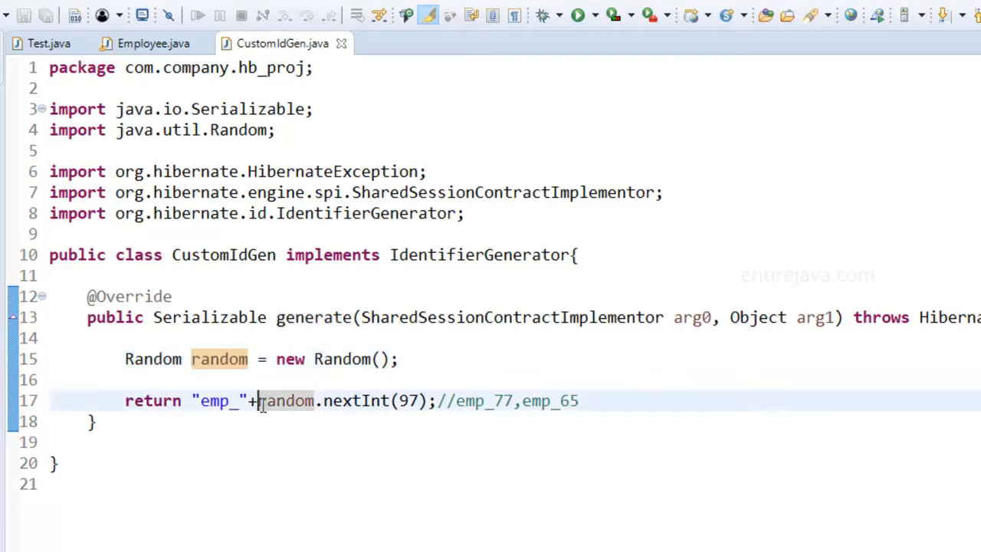
pyautogui.moveTo(259, 400); pyautogui.dragTo(433, 400)
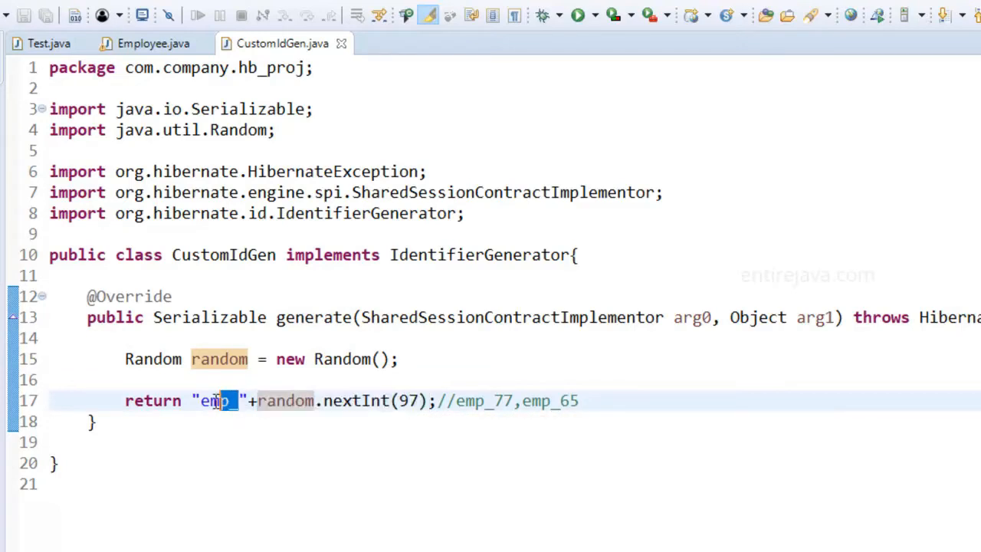
pyautogui.doubleClick(215, 400)
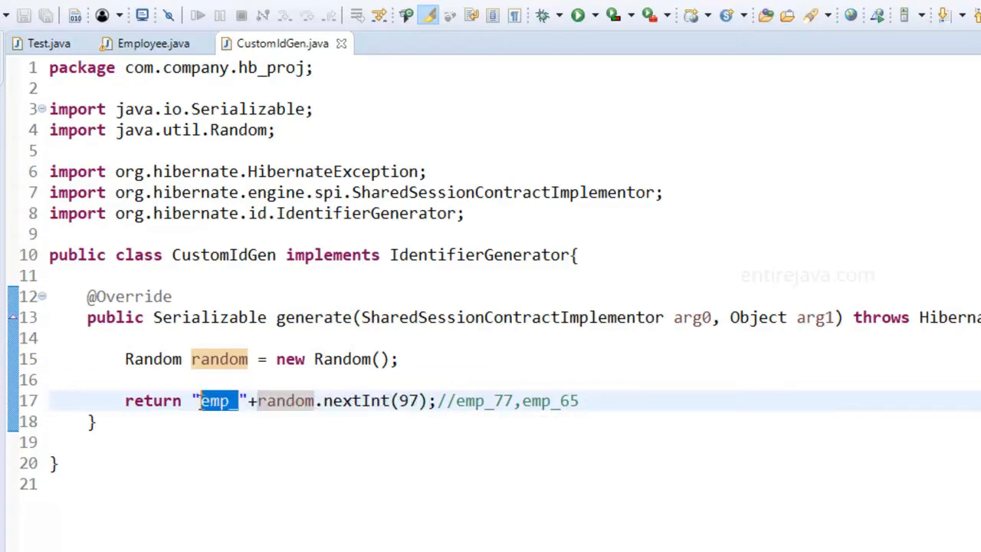
# Step: Switch to the Employee.java source with its GenericGenerator-annotated id field
pyautogui.click(153, 43)
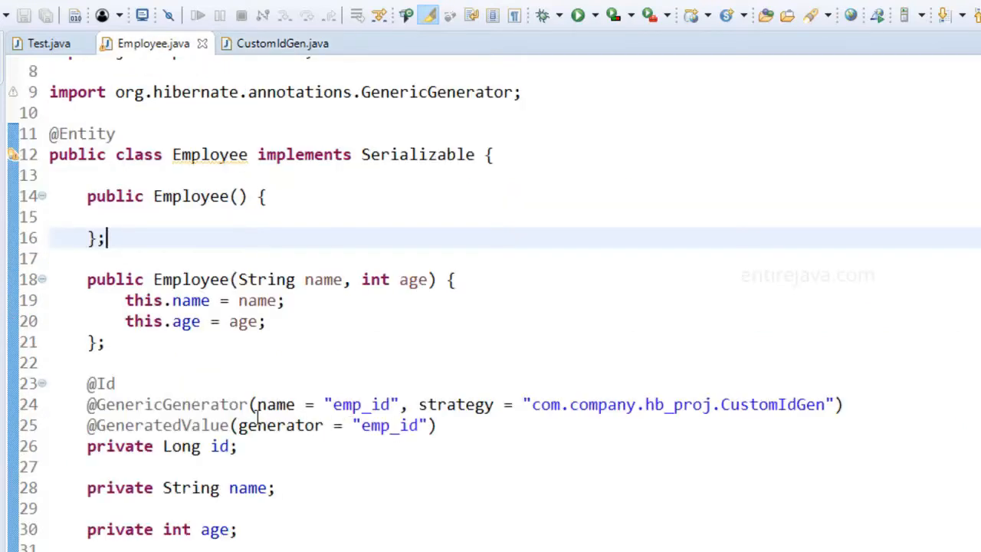
pyautogui.doubleClick(167, 404)
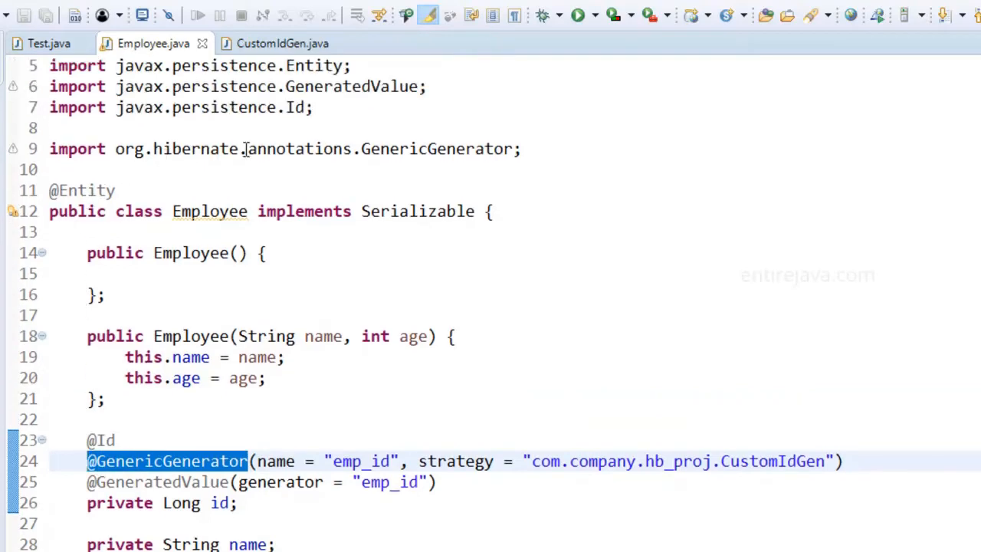
pyautogui.doubleClick(195, 148)
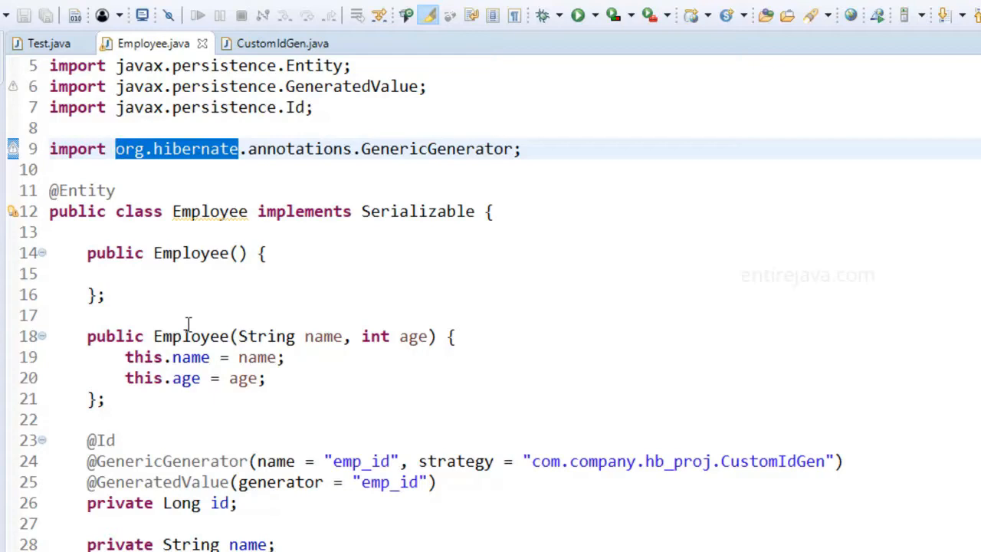
pyautogui.scroll(-3)
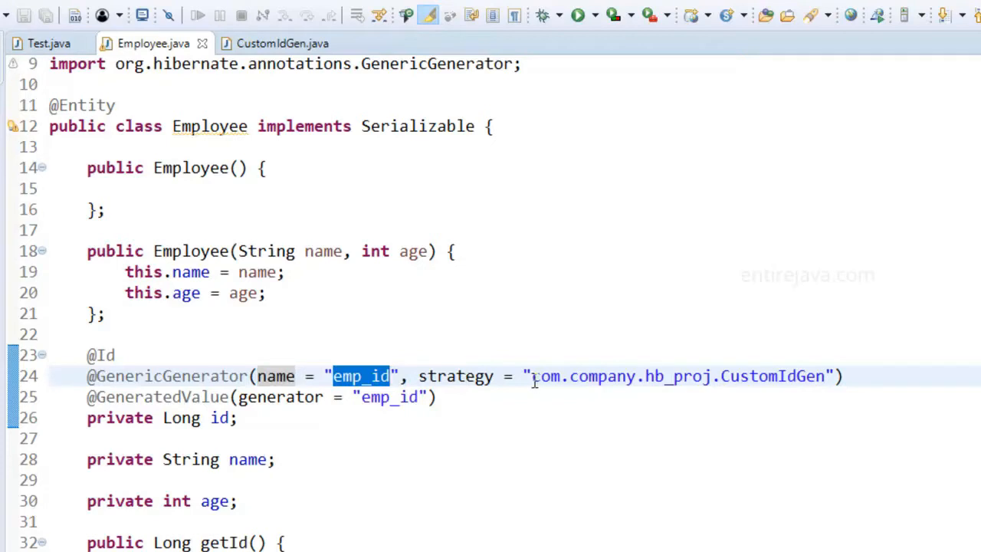
pyautogui.moveTo(282, 43)
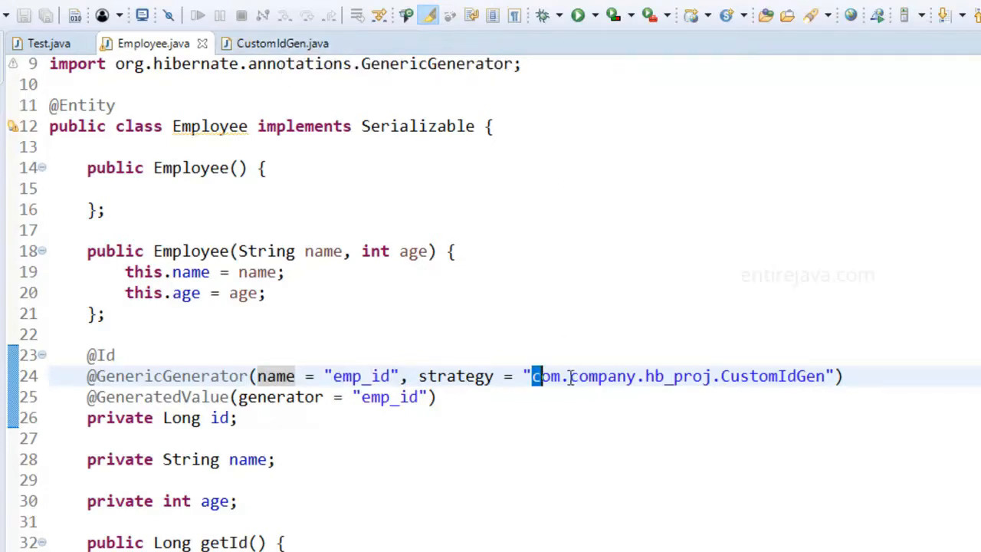
pyautogui.moveTo(538, 375); pyautogui.dragTo(824, 375)
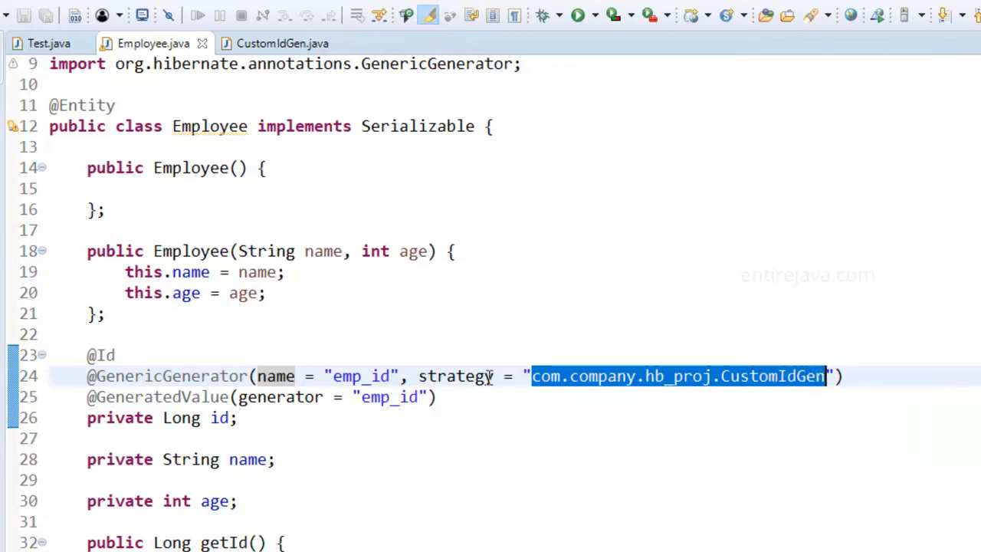
pyautogui.moveTo(276, 375)
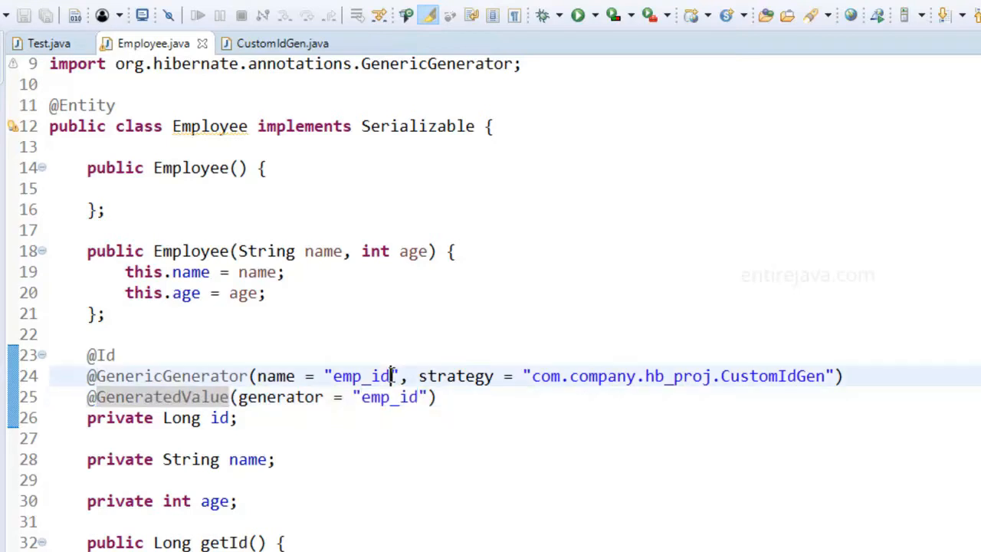
pyautogui.doubleClick(360, 376)
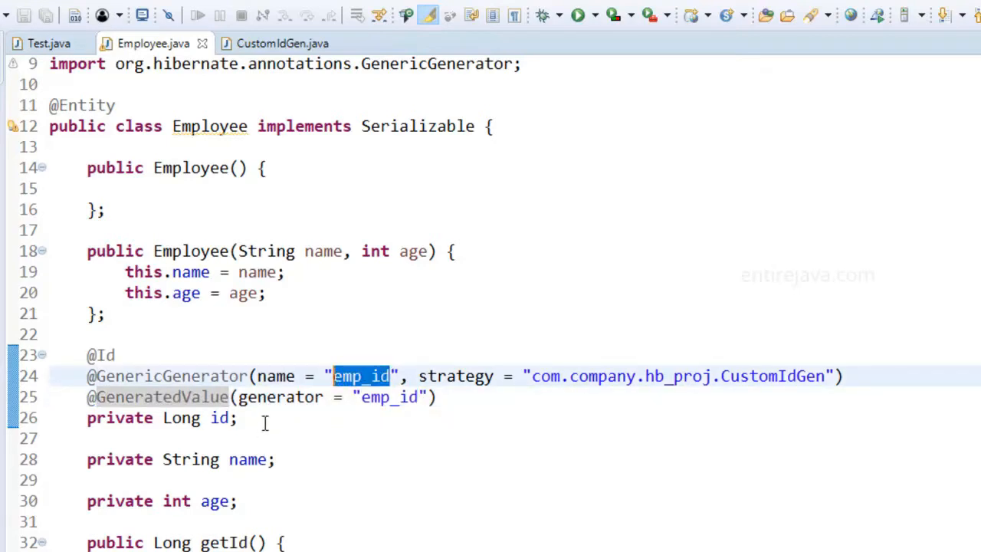
pyautogui.click(265, 417)
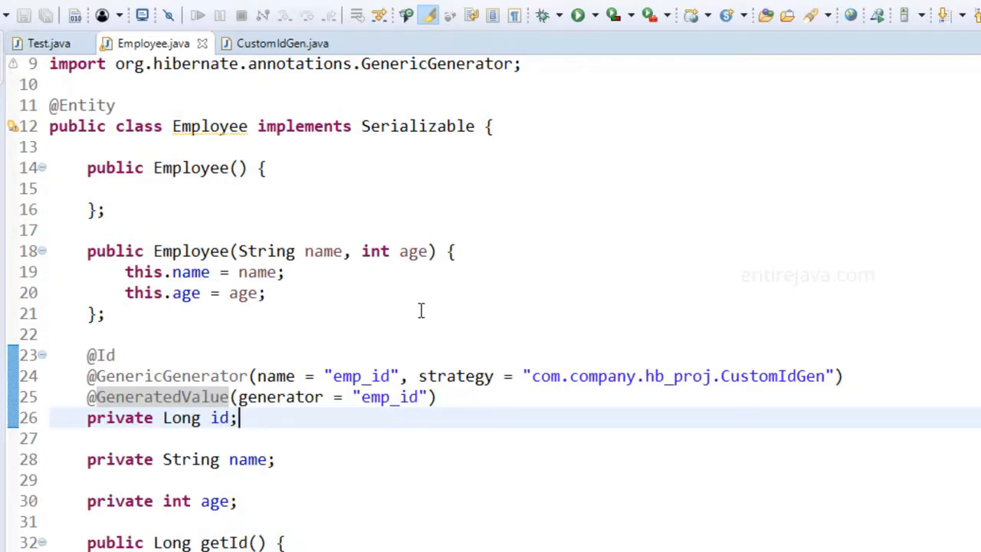
pyautogui.moveTo(236, 188)
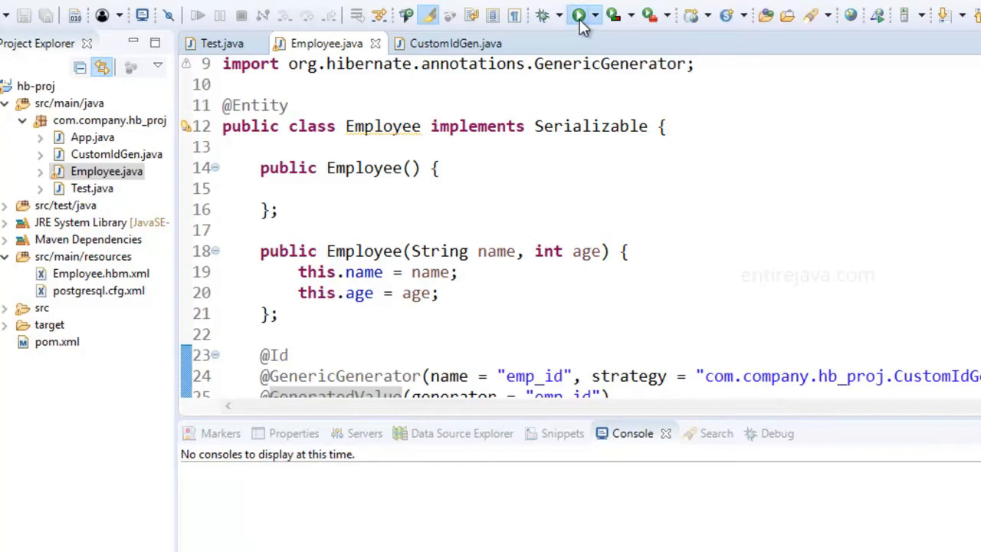
# Step: Dismiss the Server Error from running Employee.java and run Test.java as a Java Application
pyautogui.click(580, 14)
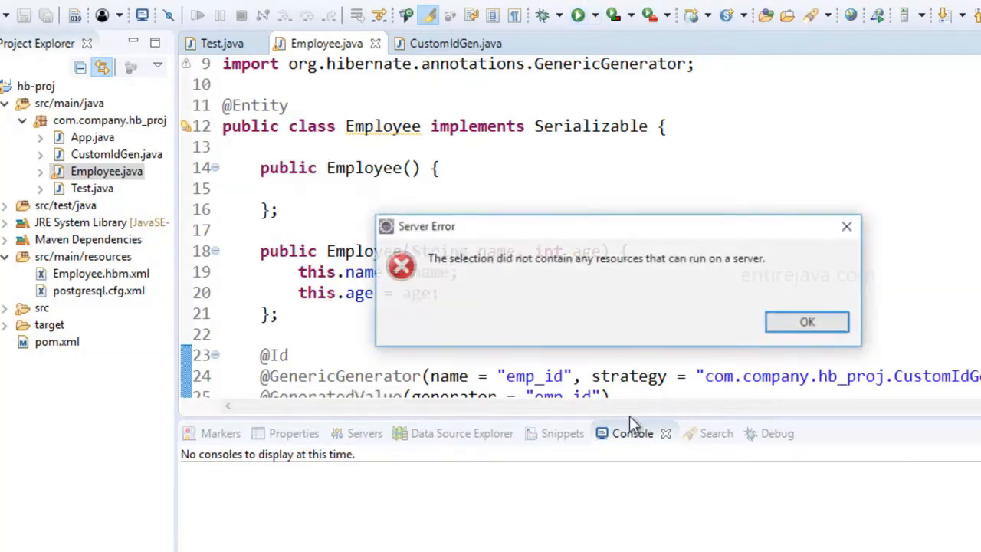
pyautogui.click(806, 321)
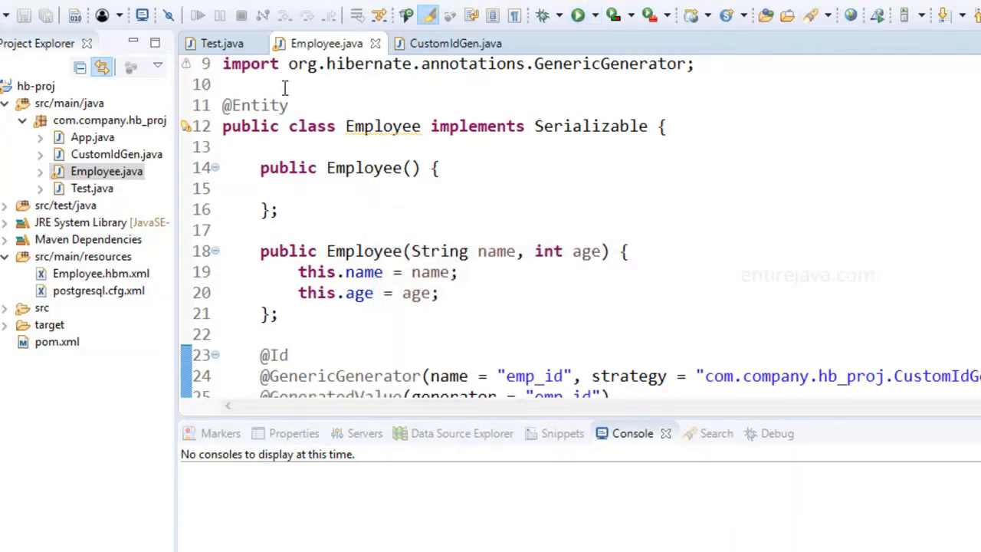
pyautogui.click(221, 43)
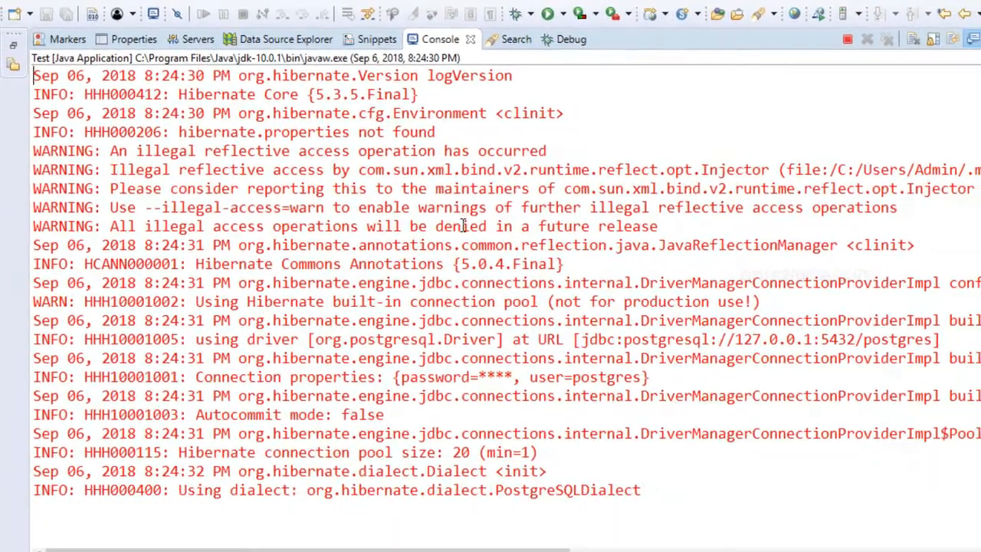
# Step: Review the IllegalArgumentException that the Long id field cannot be set to a String
pyautogui.scroll(-3)
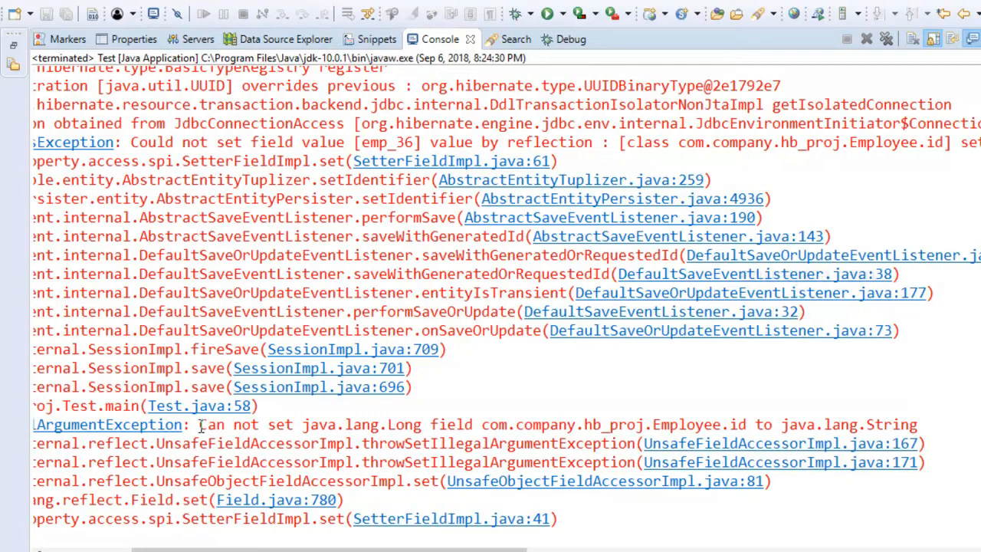
pyautogui.moveTo(199, 425); pyautogui.dragTo(412, 424)
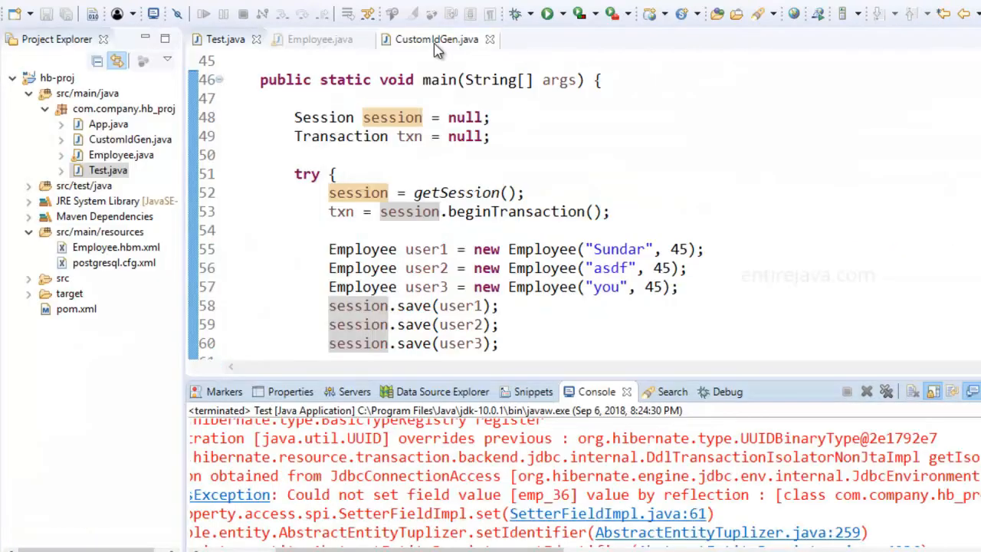
# Step: Change the Employee id field, getter and setter from Long to String and save
pyautogui.click(224, 39)
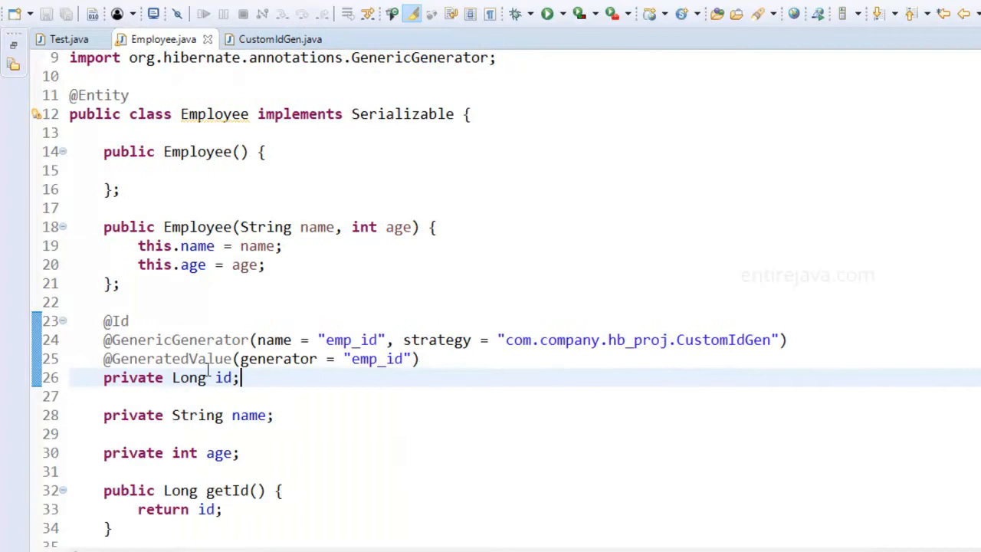
pyautogui.doubleClick(188, 377)
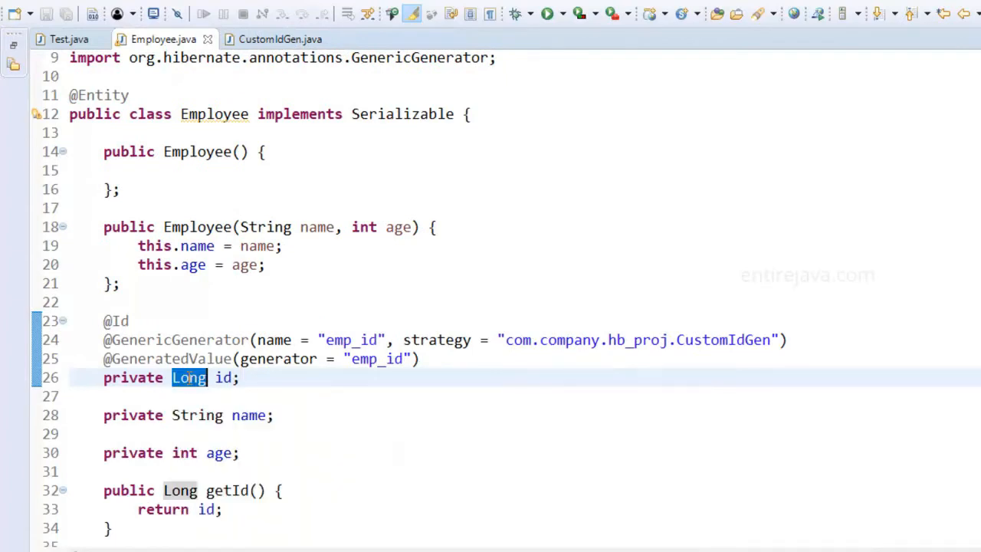
pyautogui.write('String')
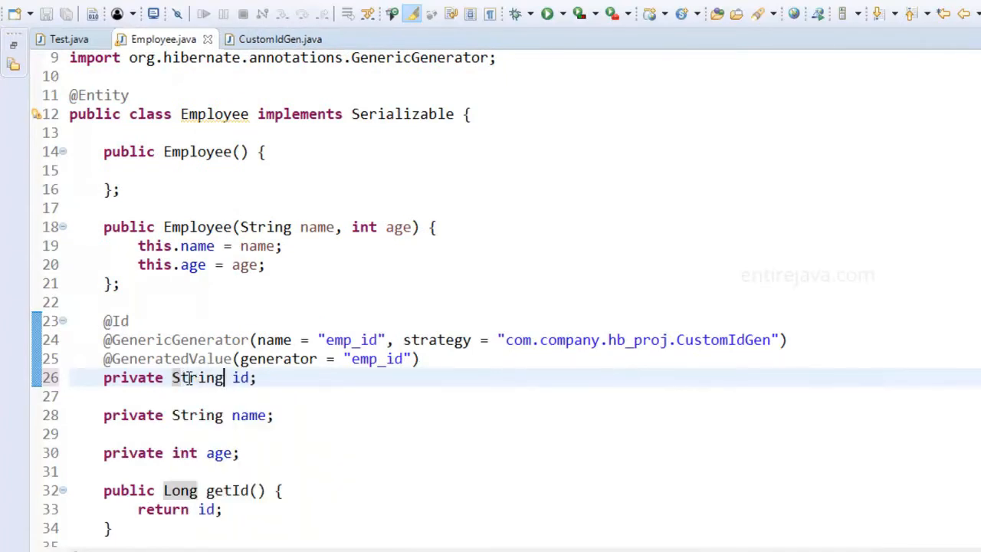
pyautogui.doubleClick(197, 376)
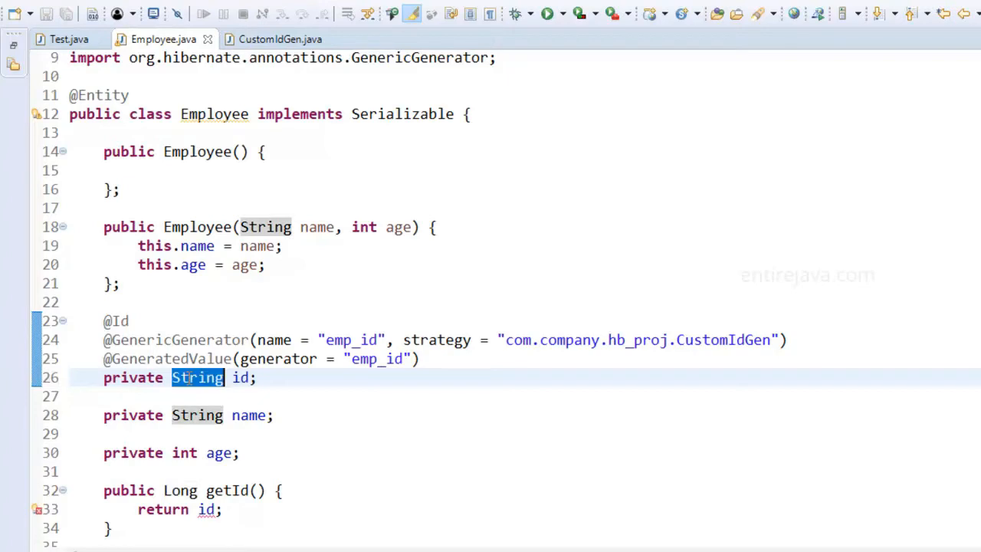
pyautogui.scroll(-3)
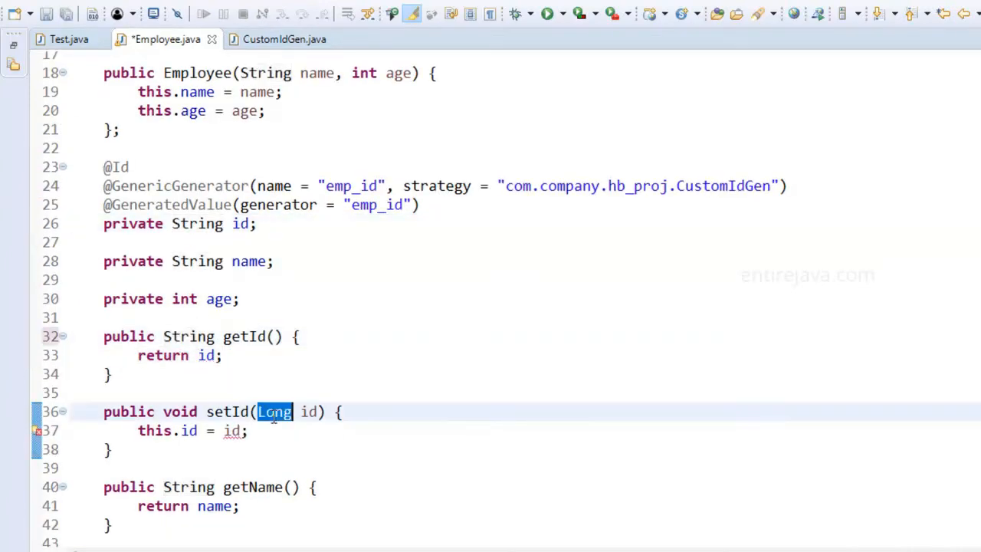
pyautogui.write('String')
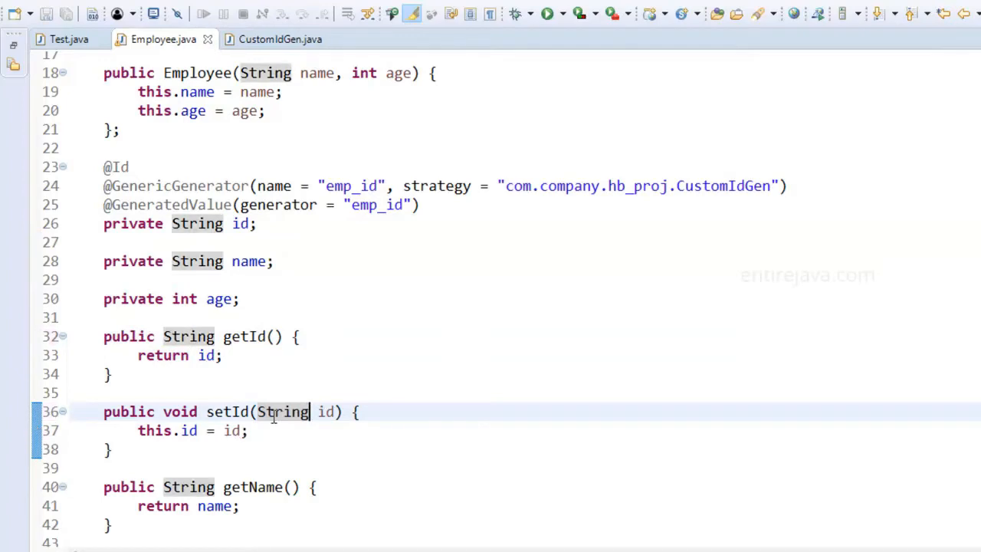
pyautogui.moveTo(281, 411)
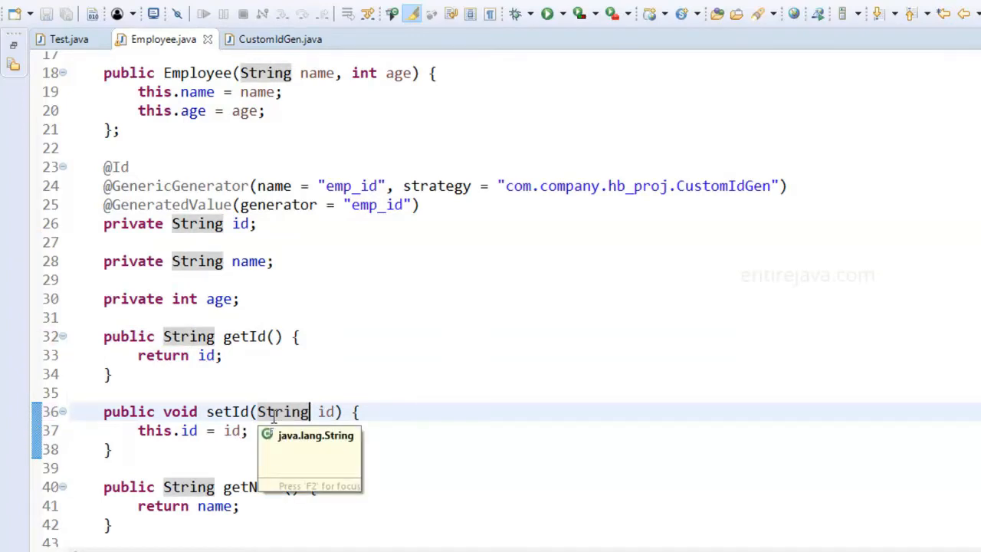
pyautogui.click(69, 39)
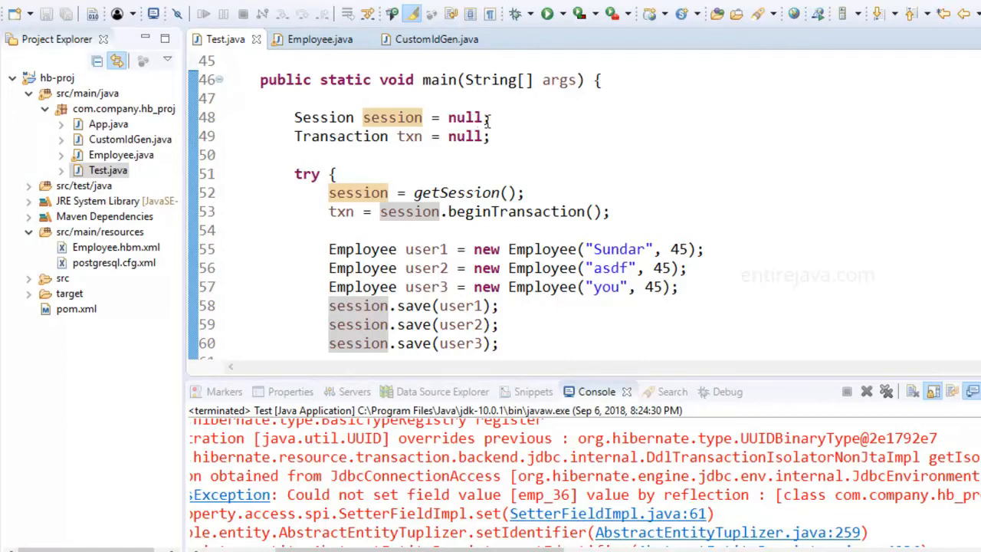
# Step: Rerun Test.java and read the PSQLException about inserting character varying into the bigint id column
pyautogui.click(547, 14)
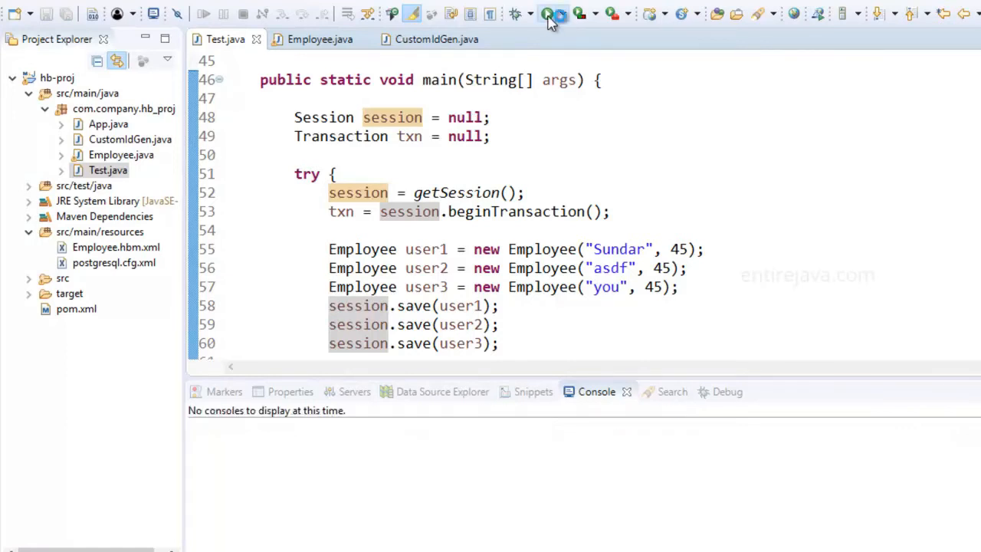
pyautogui.click(547, 13)
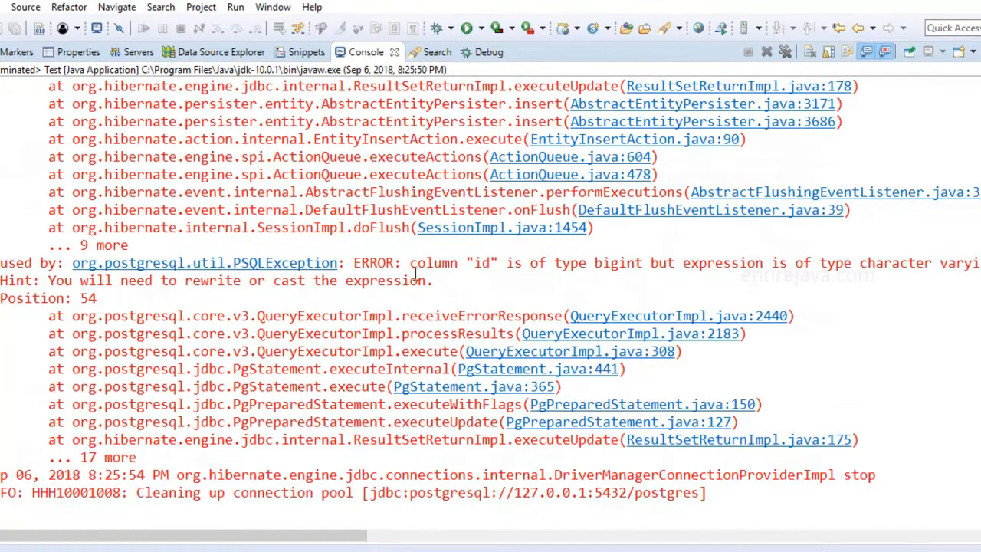
pyautogui.moveTo(411, 263); pyautogui.dragTo(973, 263)
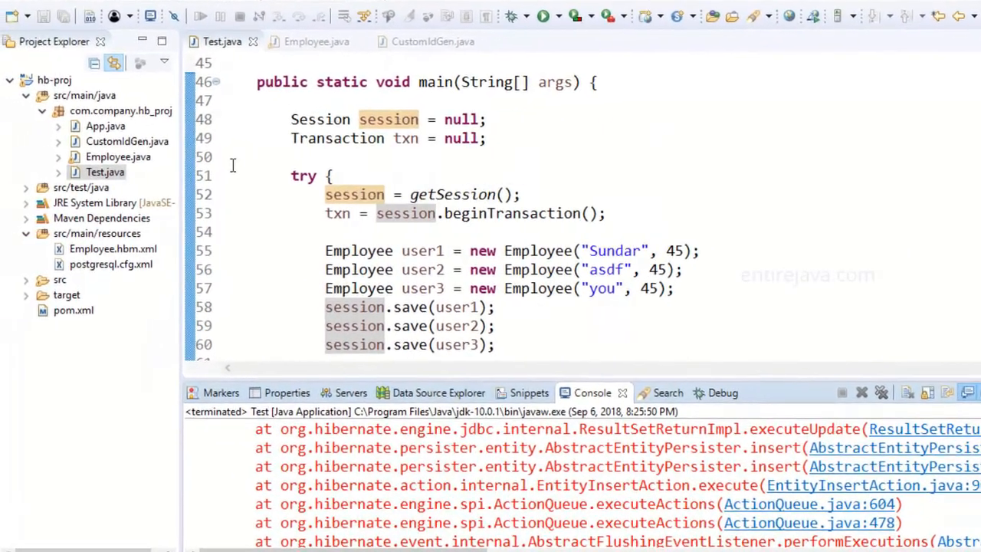
# Step: Change hibernate.hbm2ddl.auto from update to create in postgresql.cfg.xml and return to Test.java
pyautogui.click(111, 264)
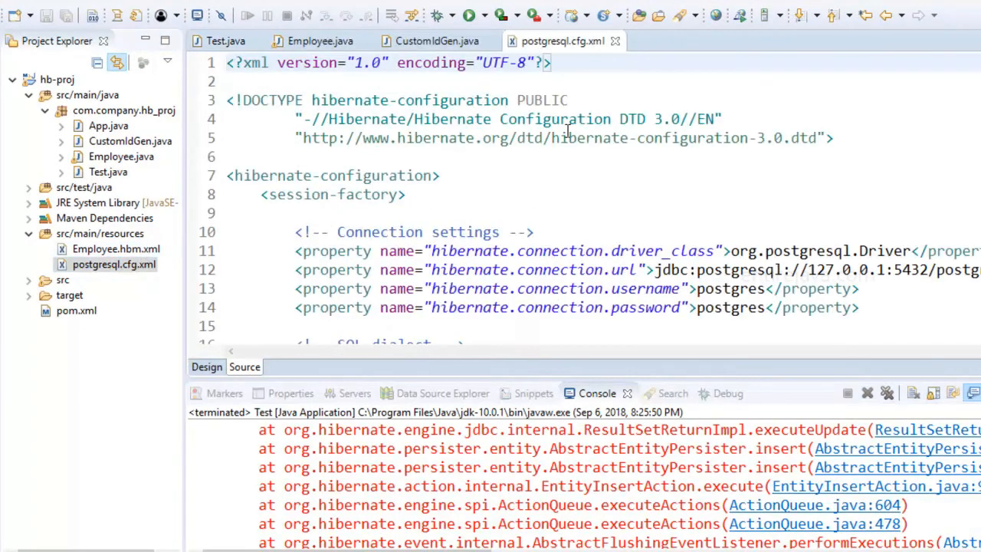
pyautogui.scroll(-3)
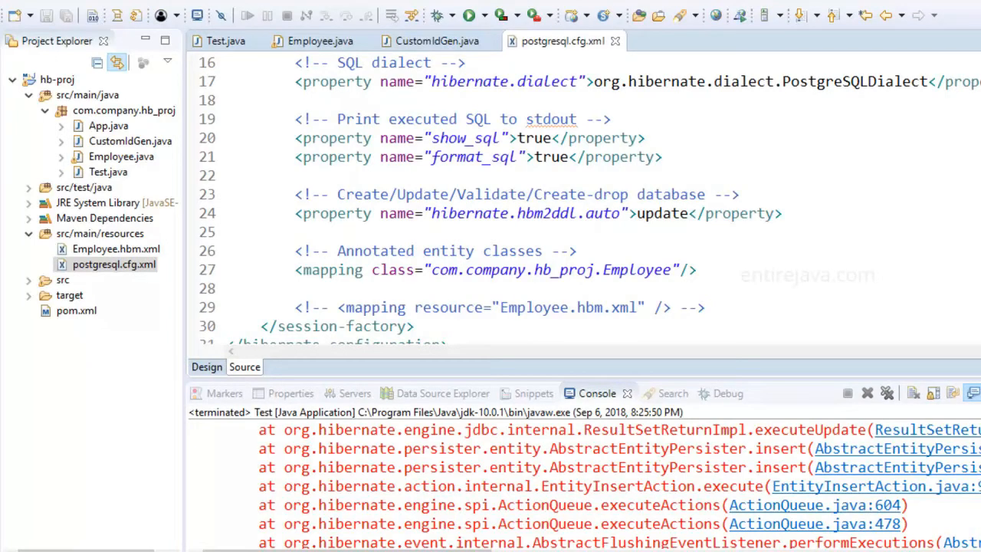
pyautogui.click(536, 213)
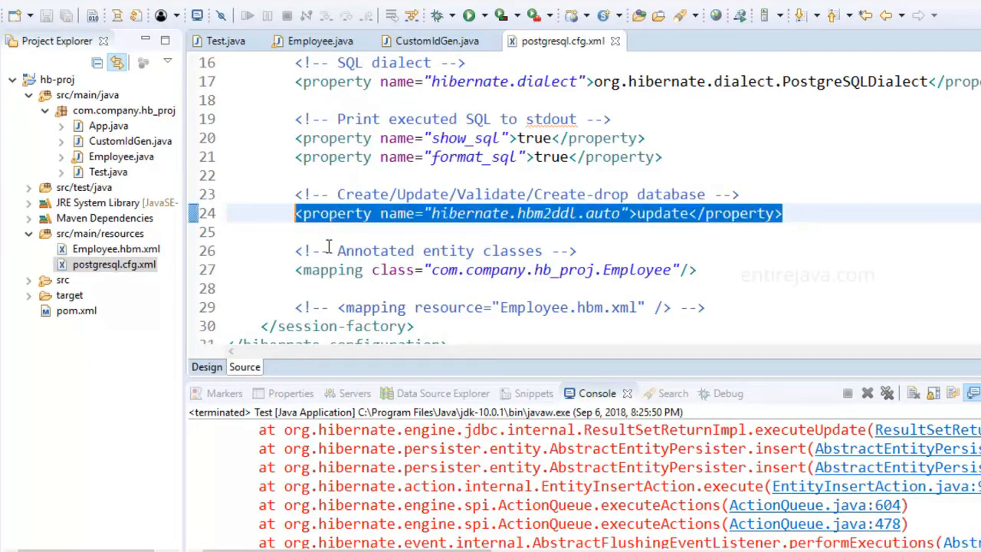
pyautogui.doubleClick(661, 213)
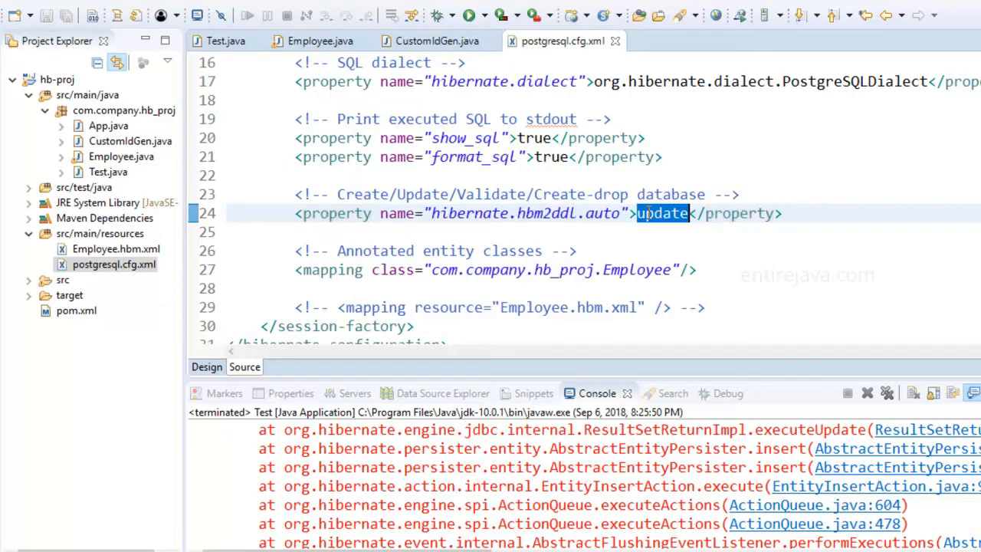
pyautogui.write('create')
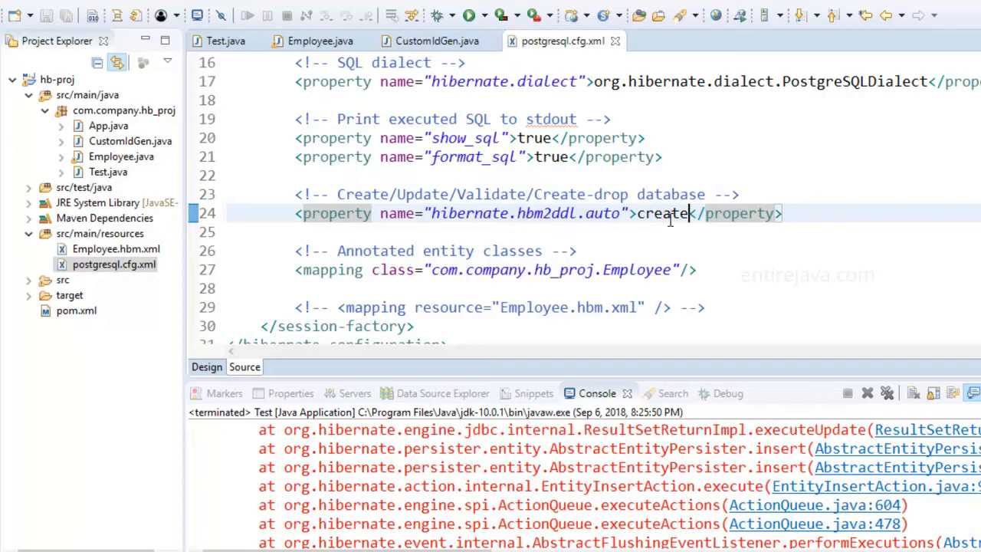
pyautogui.click(223, 40)
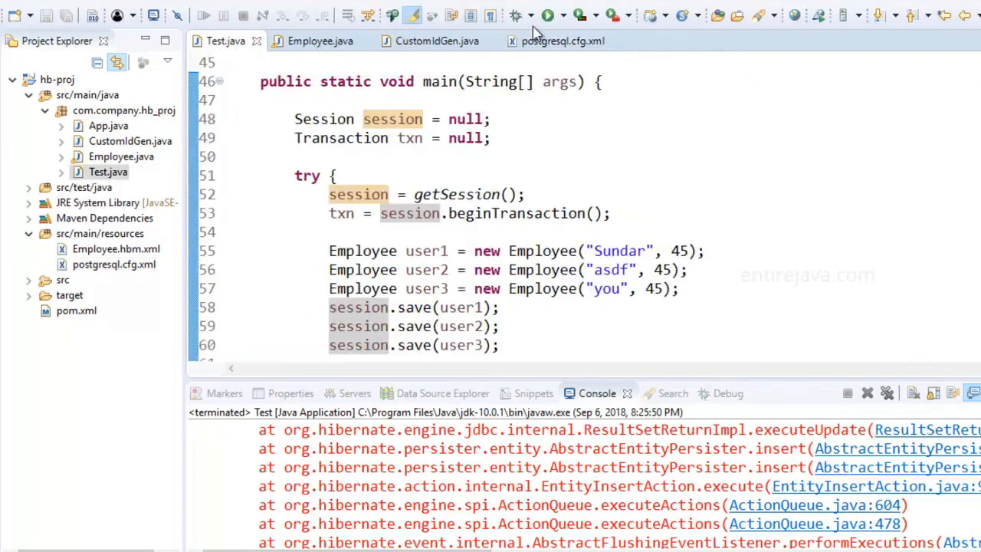
# Step: Run Test.java so the recreated employee table holds rows with emp_ ids
pyautogui.click(547, 14)
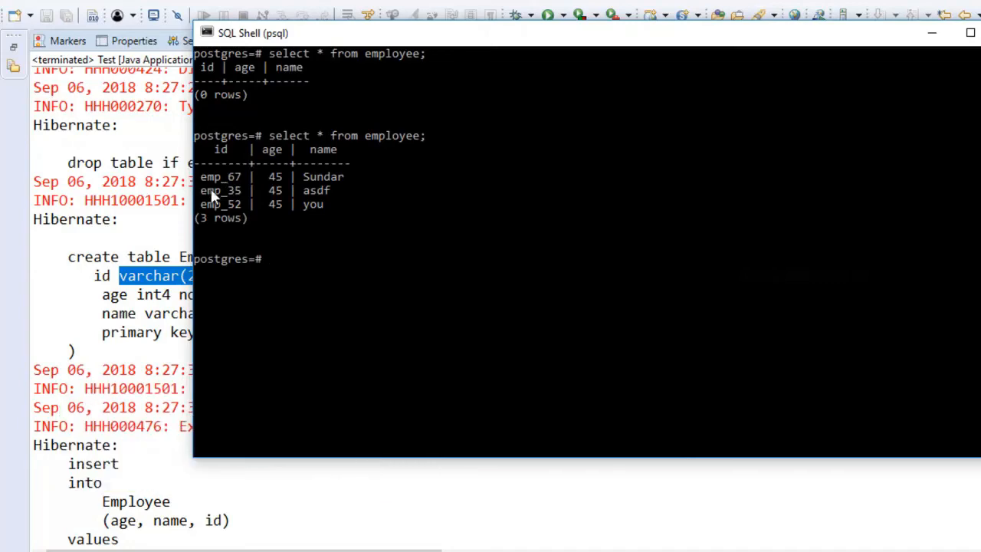
pyautogui.moveTo(934, 33)
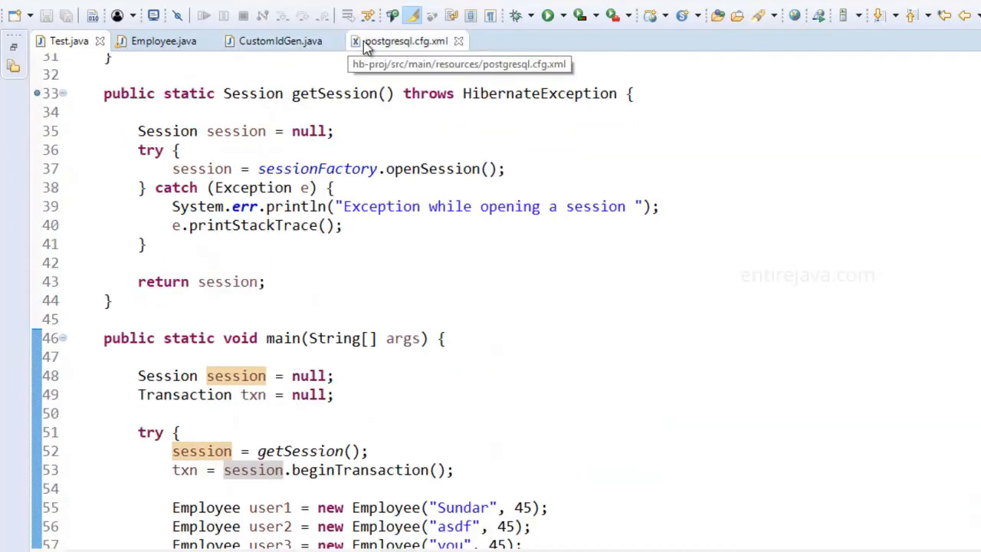
# Step: Return to Employee.java showing the String id field with its emp_id generator annotations
pyautogui.click(164, 40)
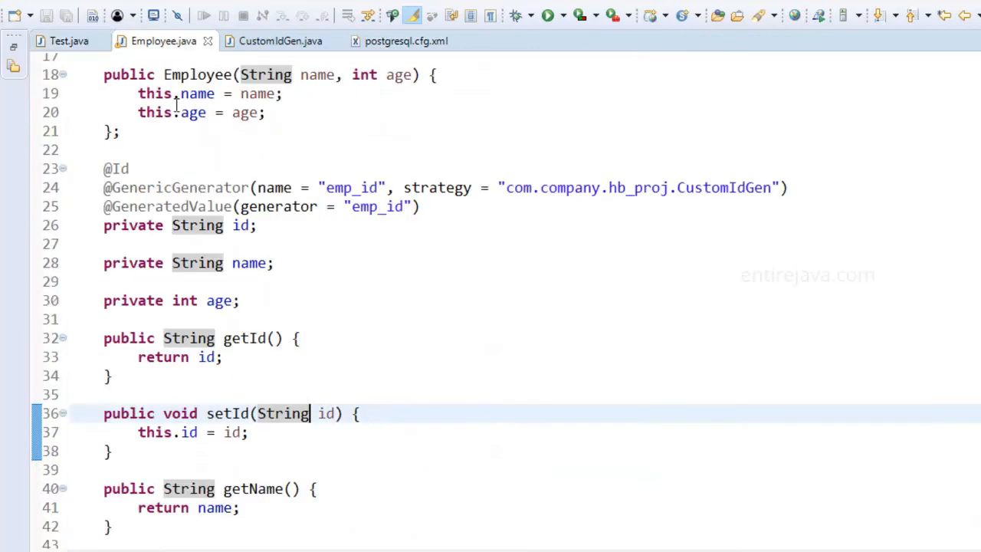